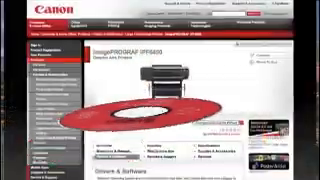
- Choose Color Measurement Data Acquisition to show its numbered procedure steps
scroll(down, 3)
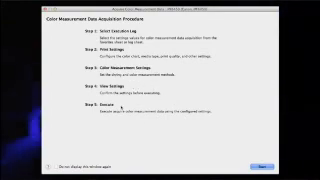
click(292, 164)
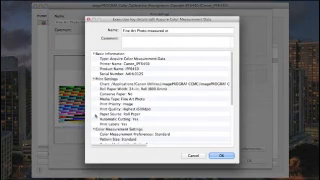
- Scroll through the measurement entries in the Log Details dialog
scroll(down, 3)
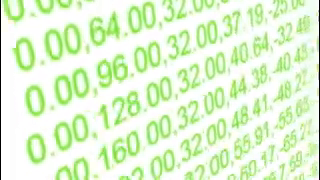
scroll(down, 3)
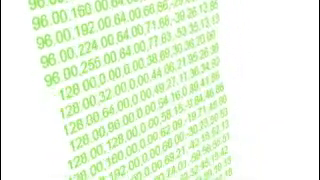